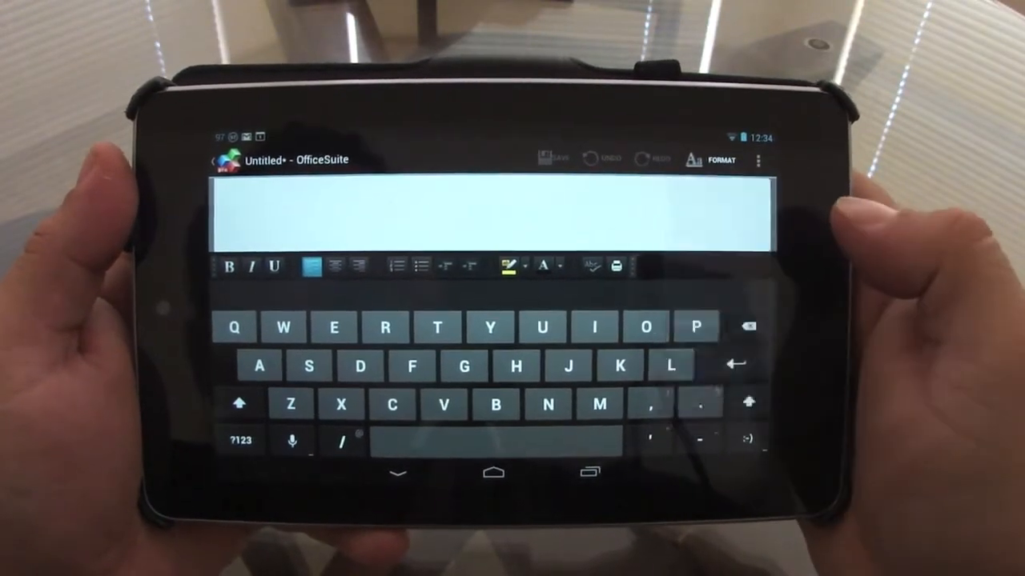
Bring up the Text sample font dialog showing Calibri 11 Regular.
click(755, 160)
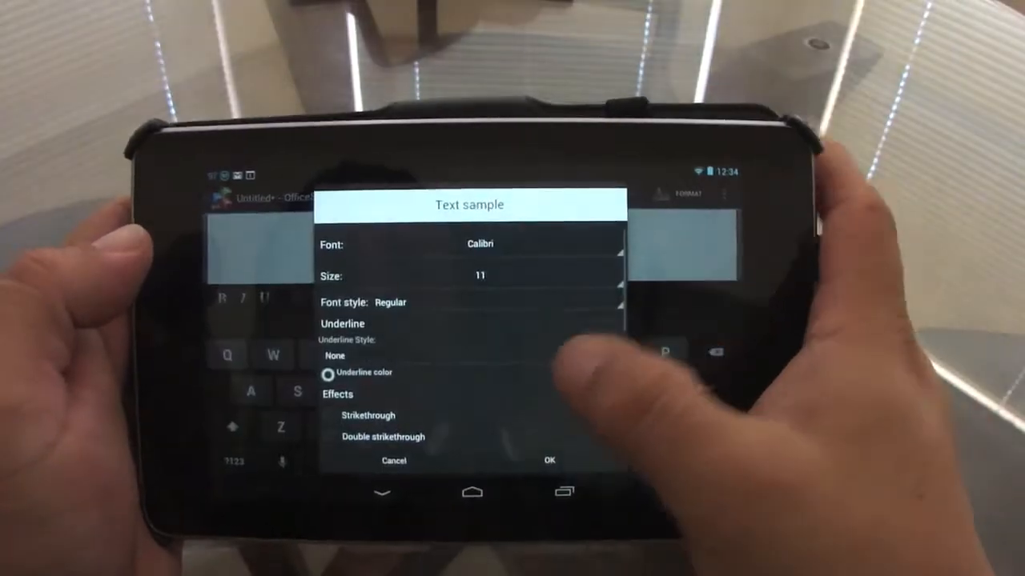
Set the font to Times New Roman at size 26 and confirm, after briefly trying Courier New.
click(480, 275)
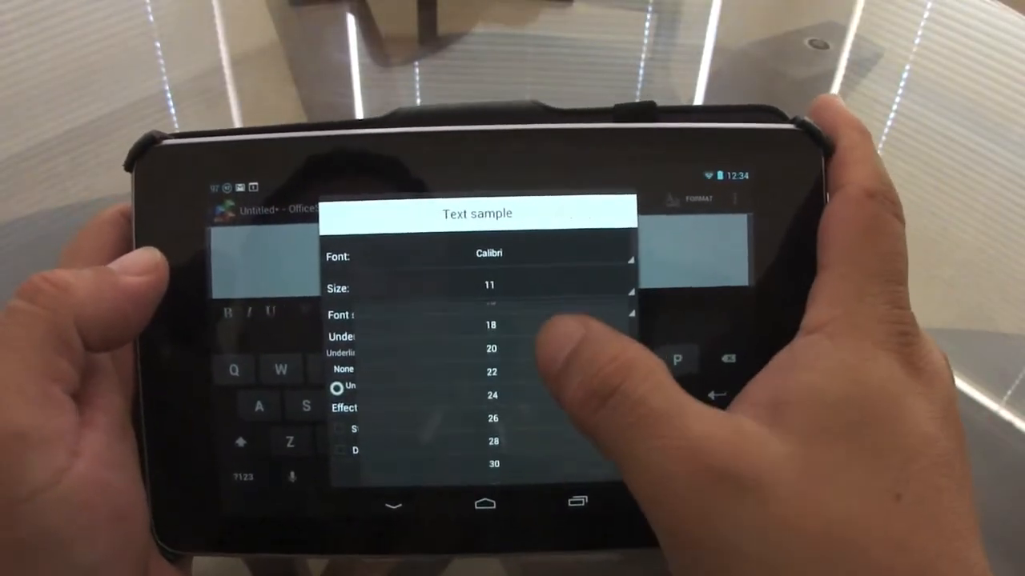
click(493, 418)
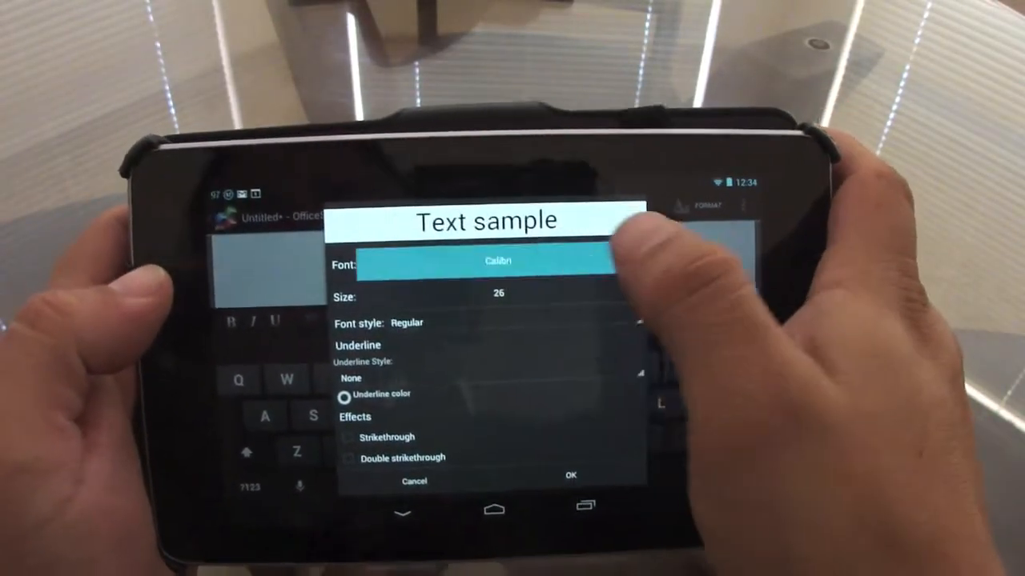
click(497, 262)
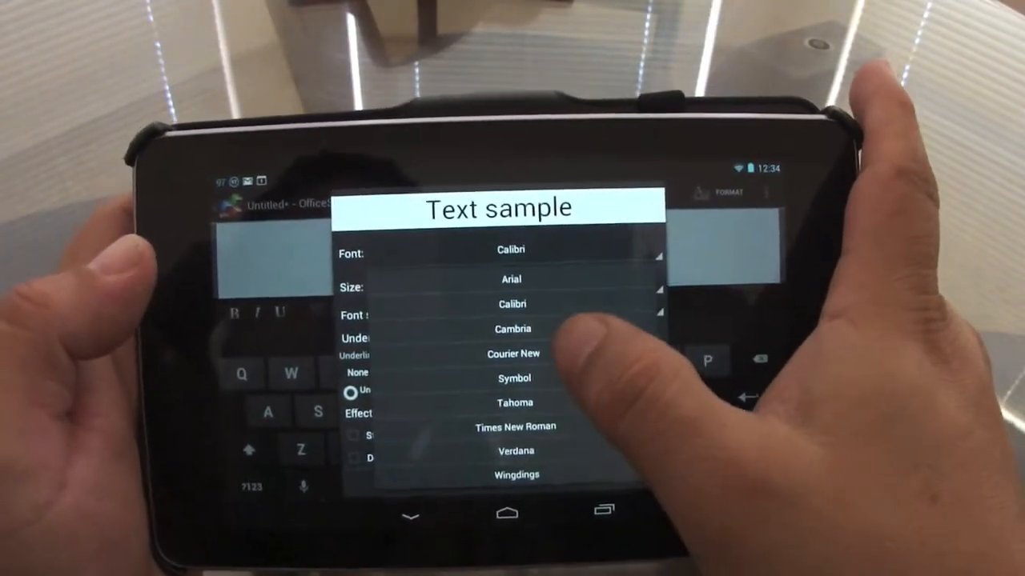
click(512, 354)
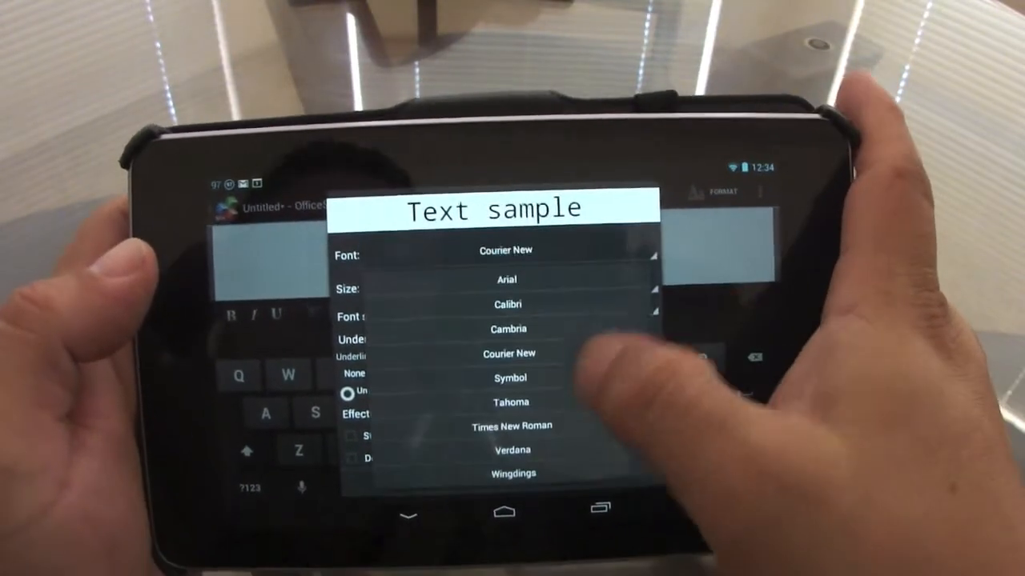
click(509, 426)
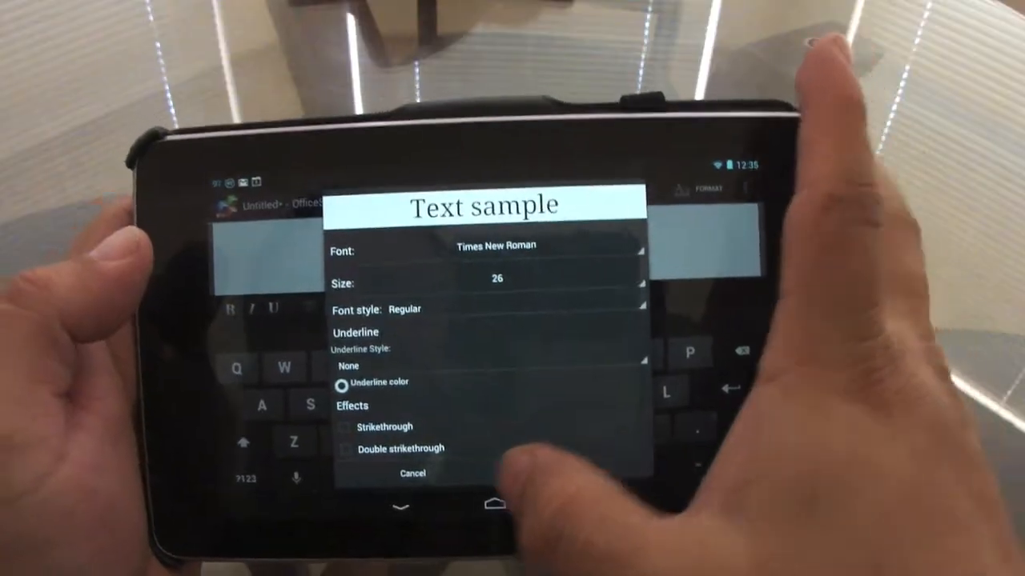
click(411, 473)
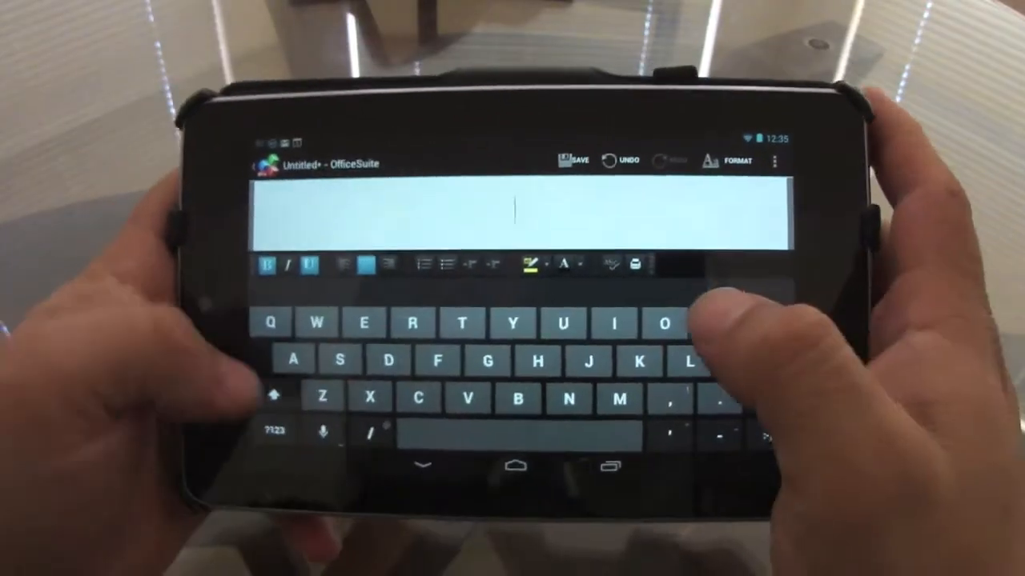
Enter the bold underlined title 'March' into the document.
text(M)
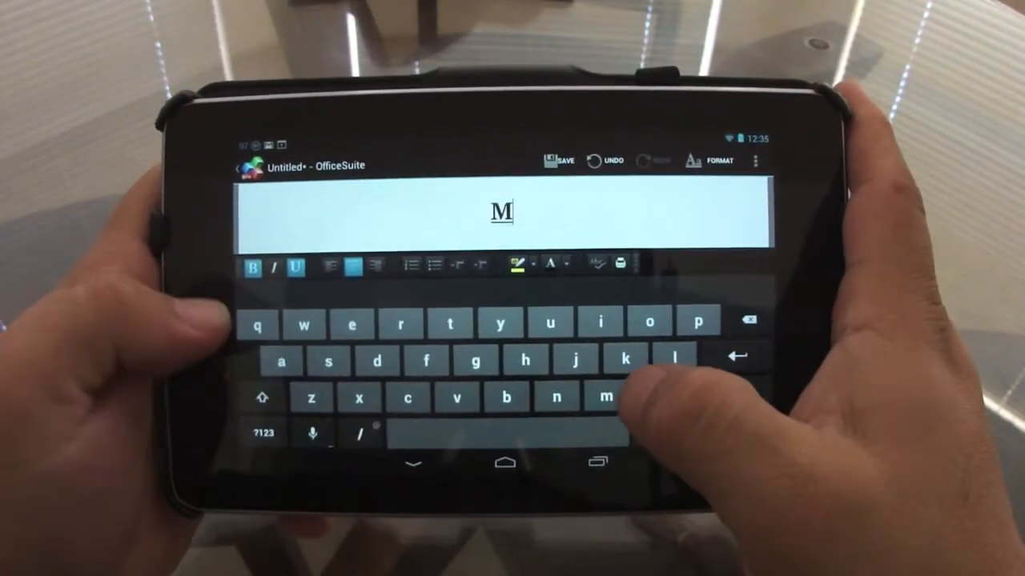
text(arc)
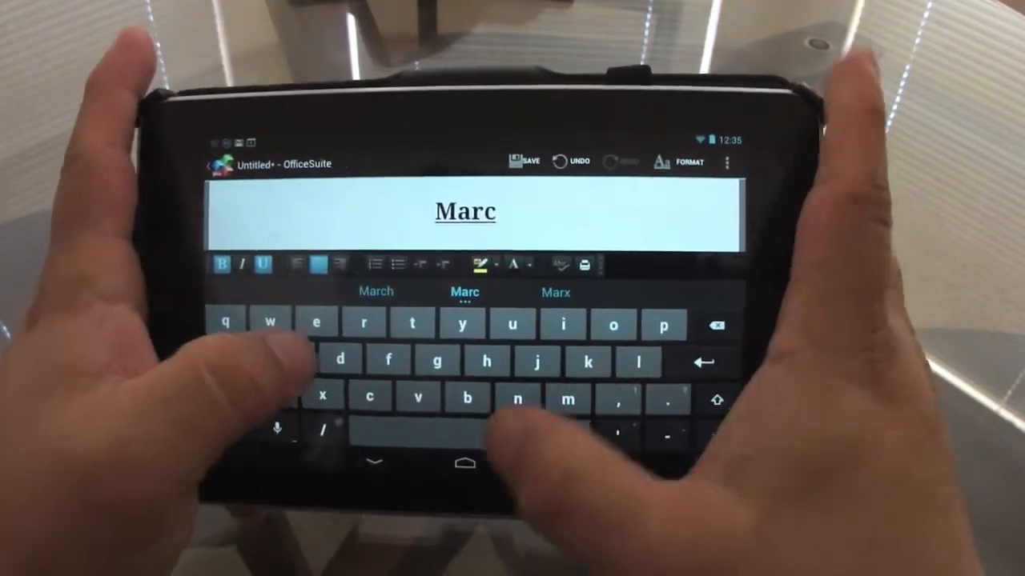
text(th)
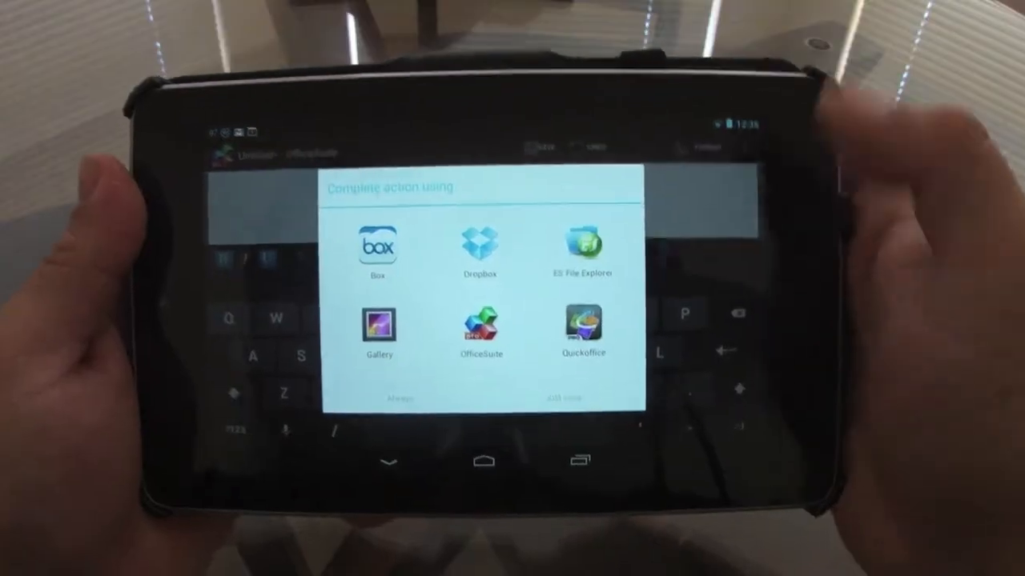
Choose Gallery as the source for the picture to insert.
click(377, 328)
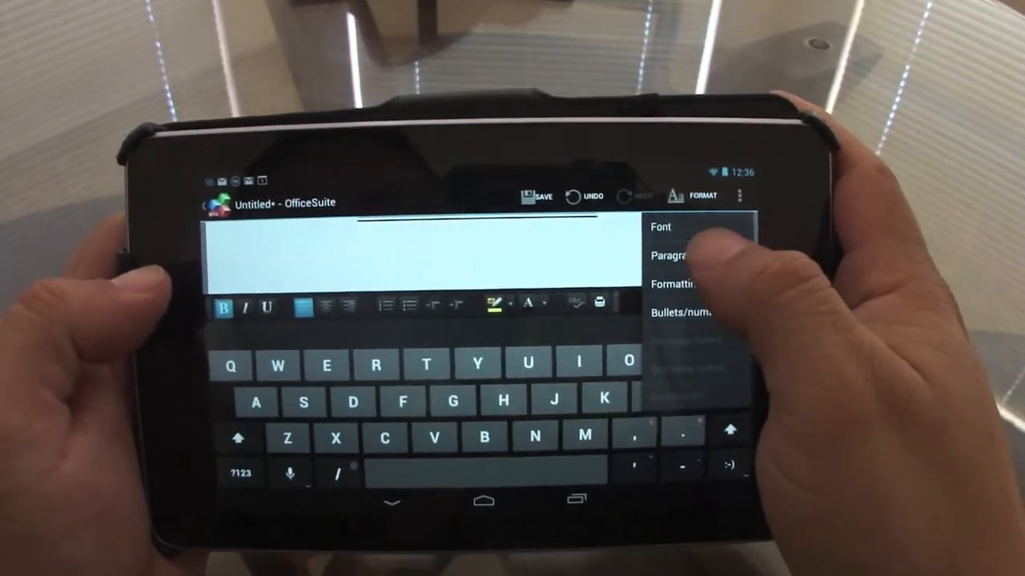
Reopen the font settings and adjust the size for the following text.
click(659, 227)
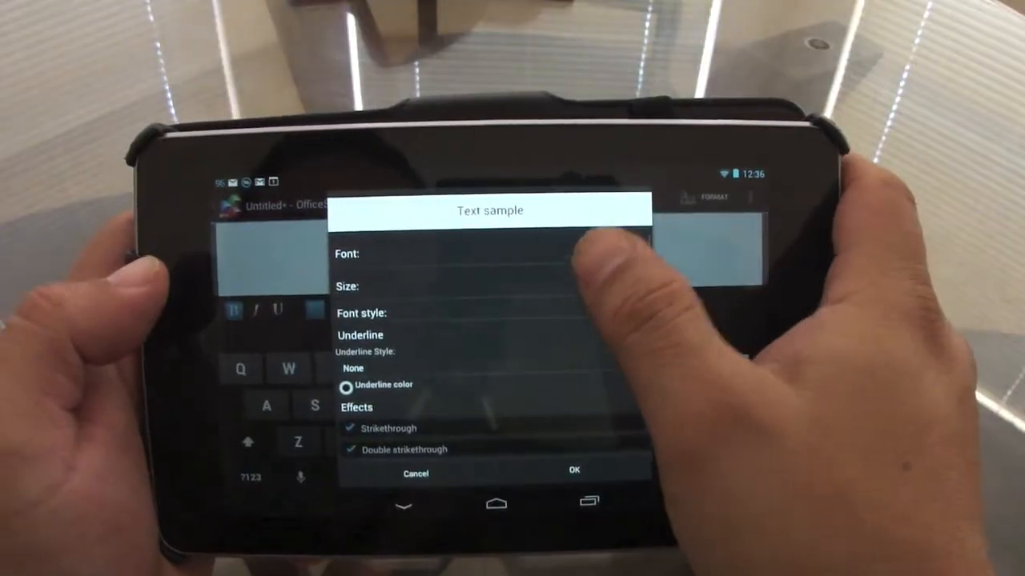
click(480, 285)
text(Testing)
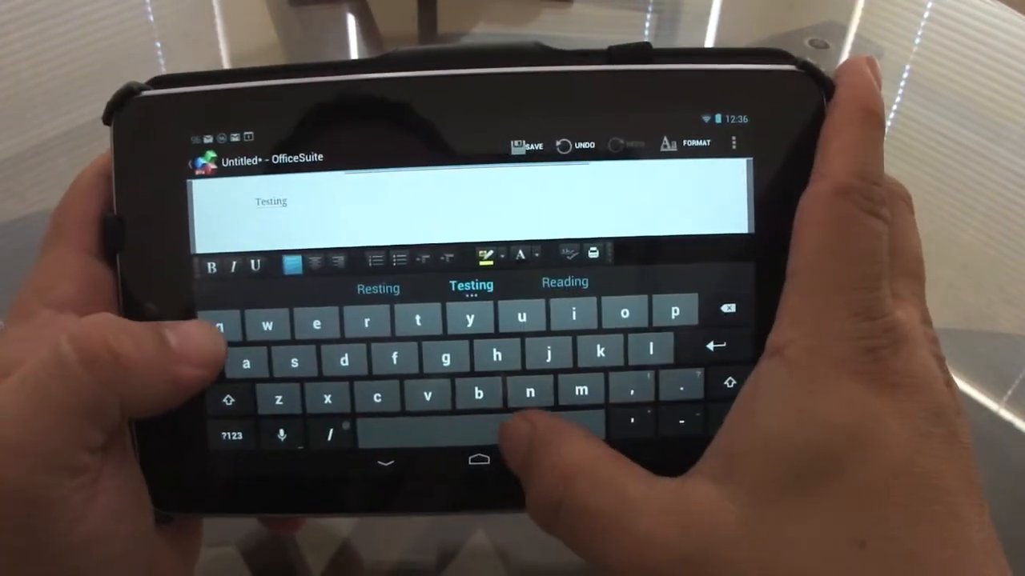
Enter 'Testing this app' and start a numbered list for the three items including YouTube.
text(this ap)
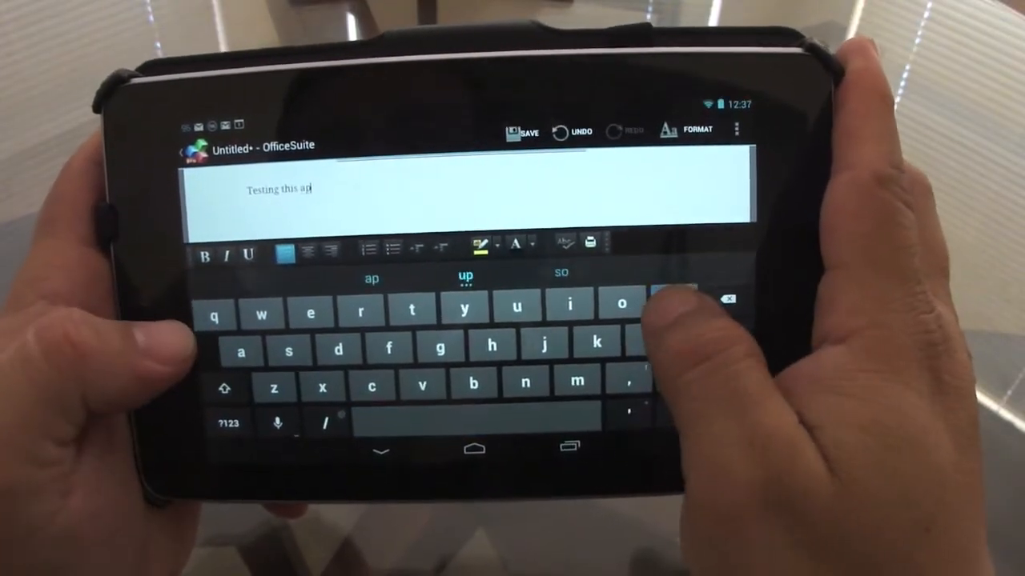
click(656, 290)
text(idjdhdjksbdhdjjd)
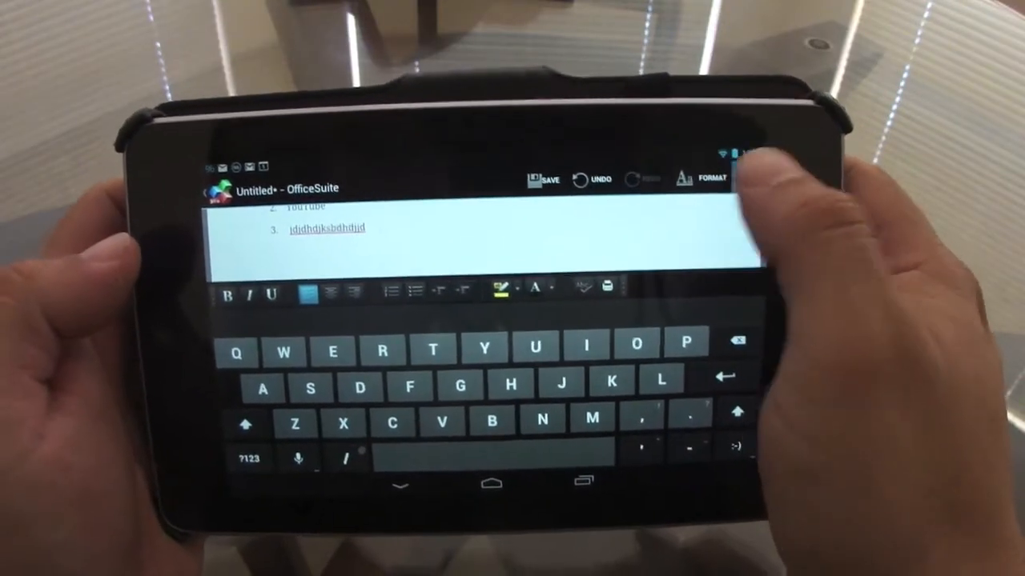
Insert a table with 3 columns and 4 rows below the numbered list.
click(733, 157)
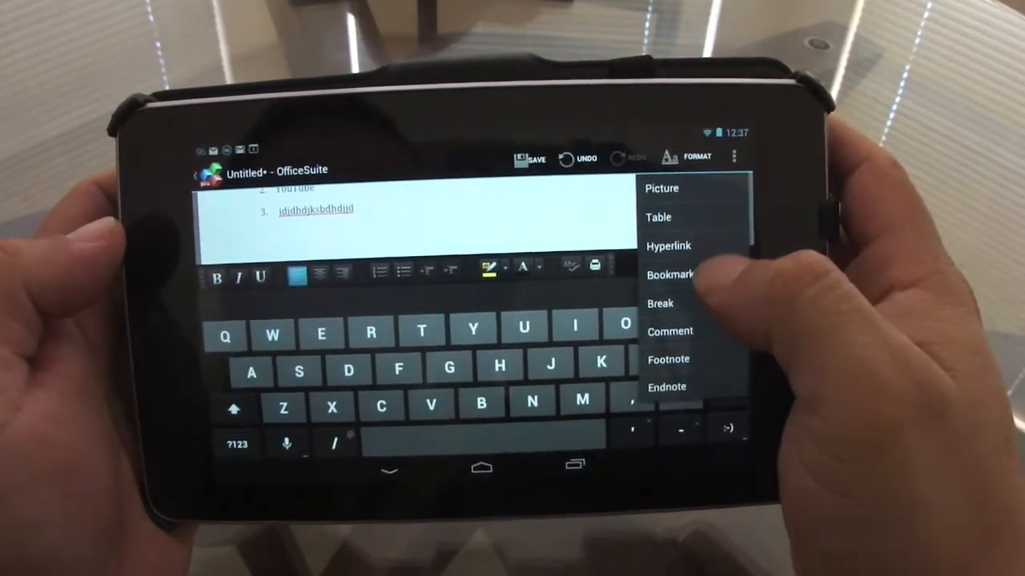
click(658, 218)
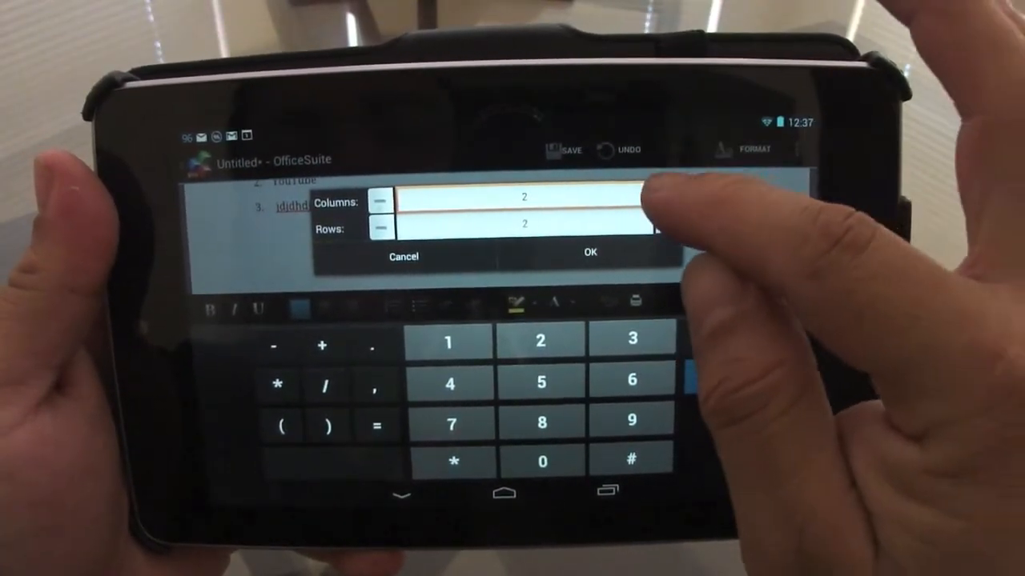
click(663, 192)
text(4)
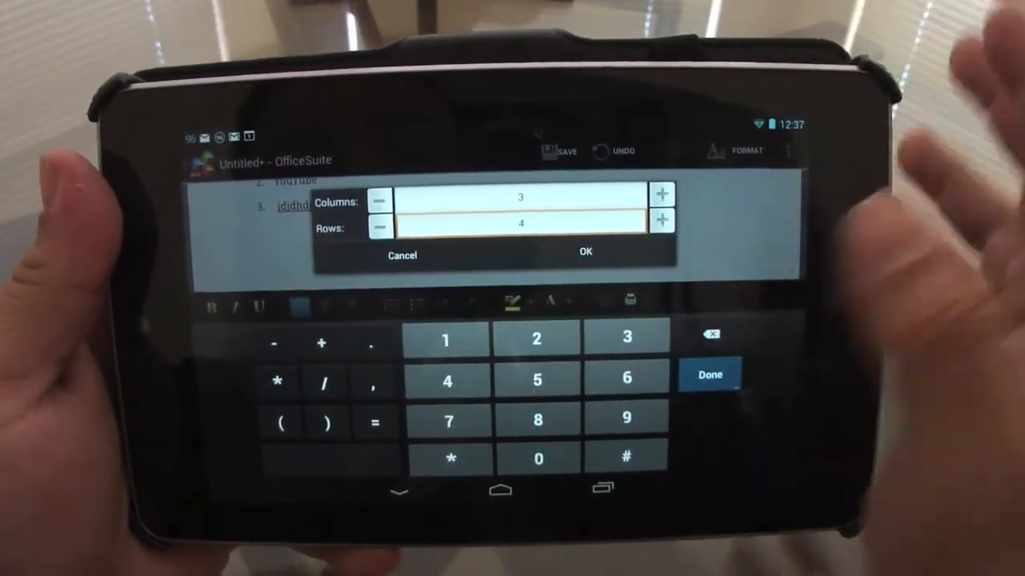
click(586, 251)
text(Writing)
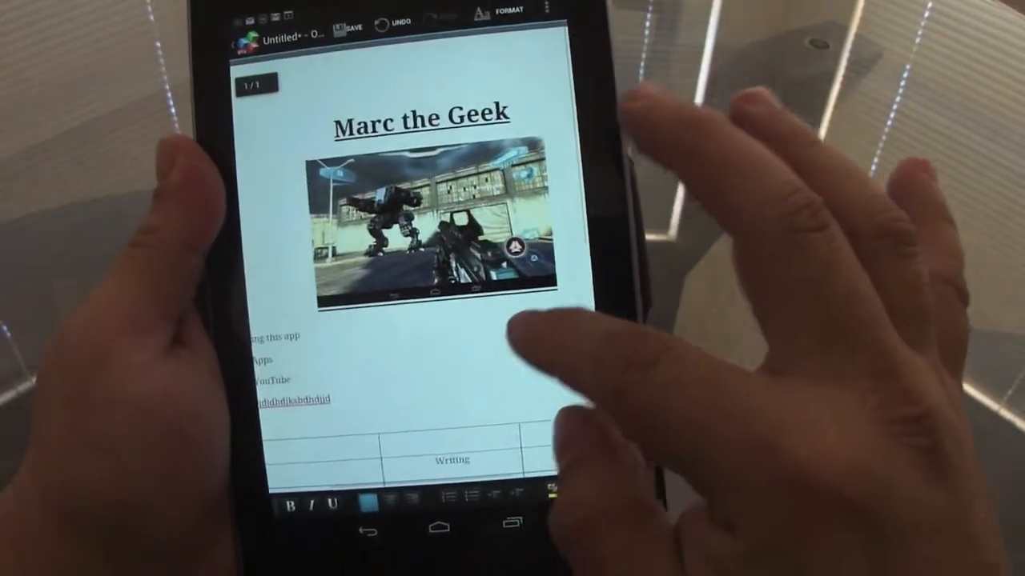
Scroll down through the document to review the table with its 'Writing' cell.
scroll(down, 3)
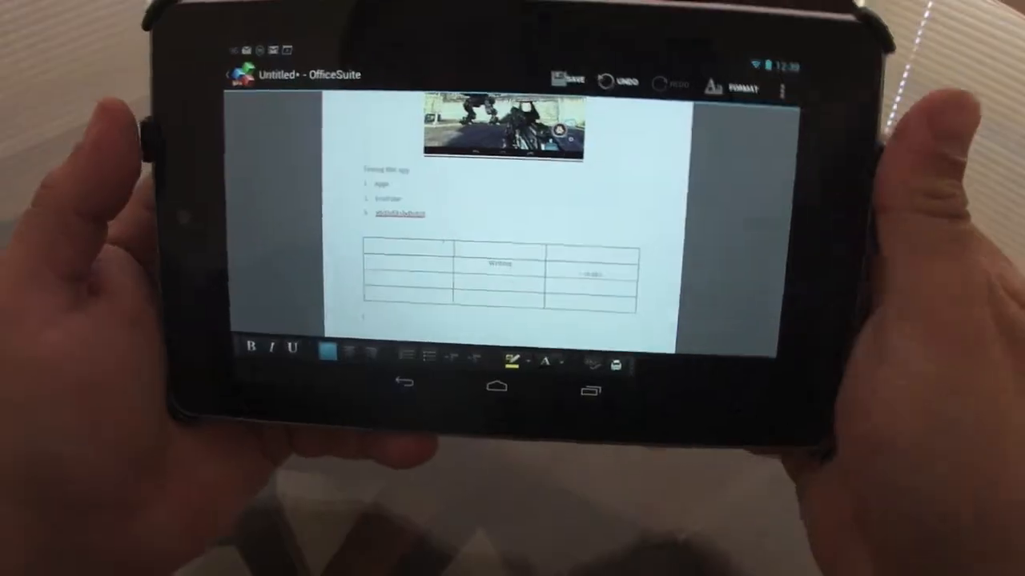
scroll(down, 3)
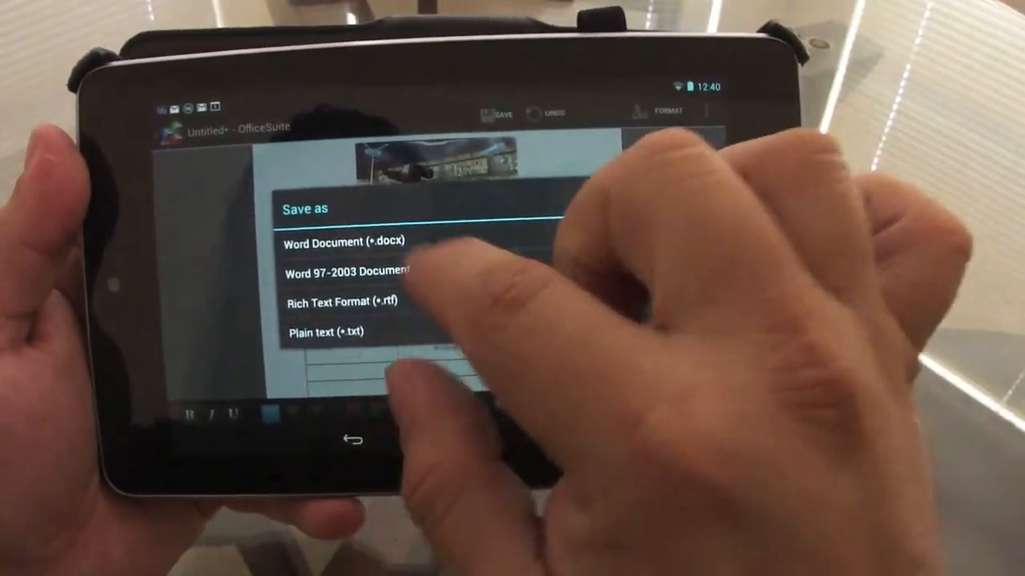
Save as a Word .docx document named TestTheOfficeApp.docx in Internal storage.
click(346, 242)
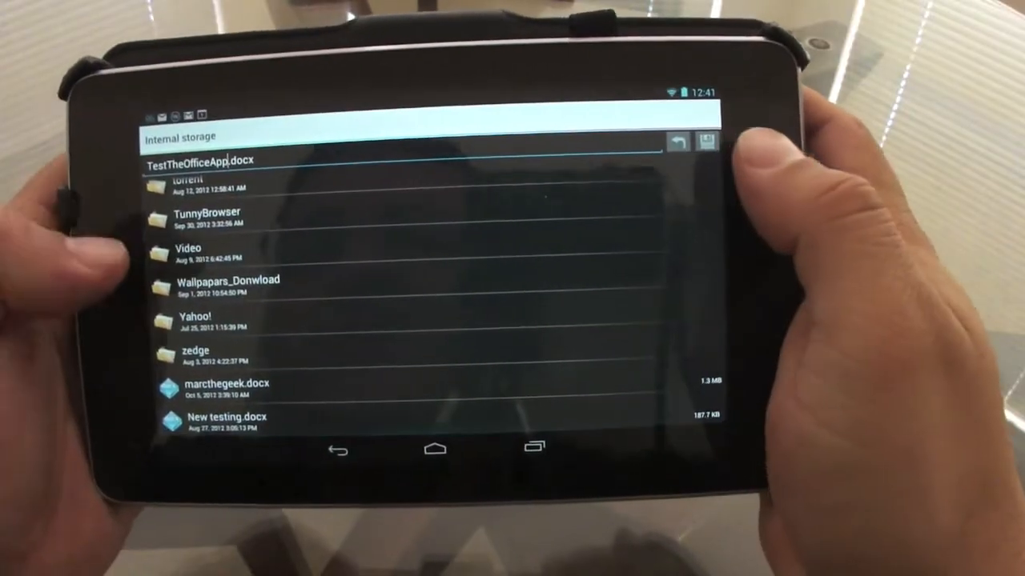
scroll(up, 3)
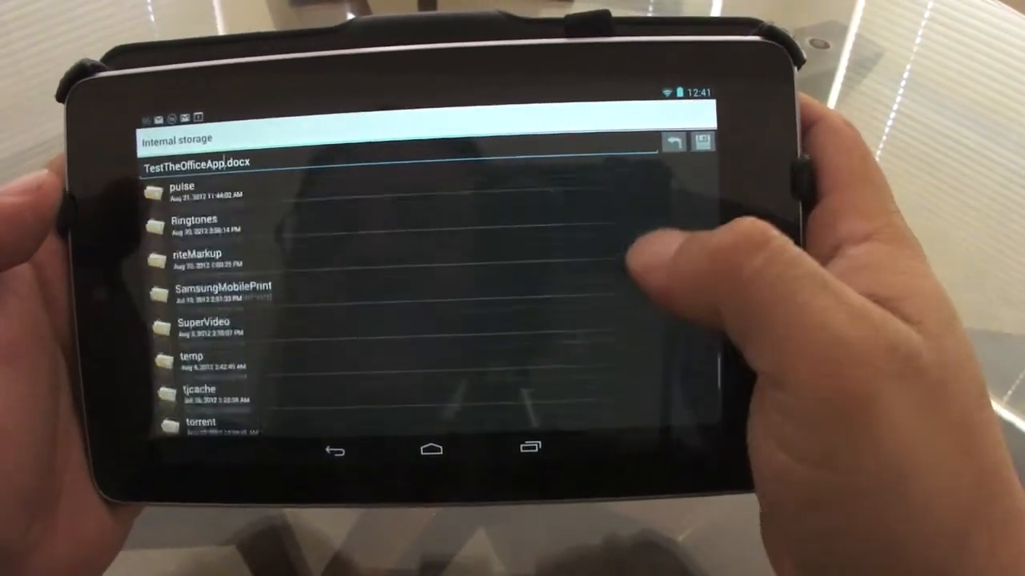
scroll(up, 3)
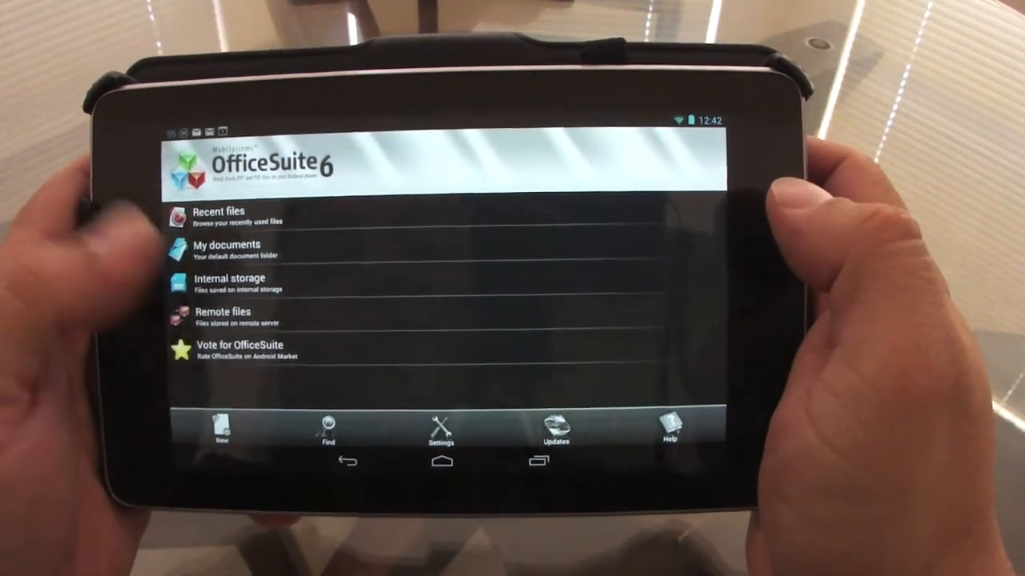
Show the Remote files list with the Google Drive account.
click(224, 312)
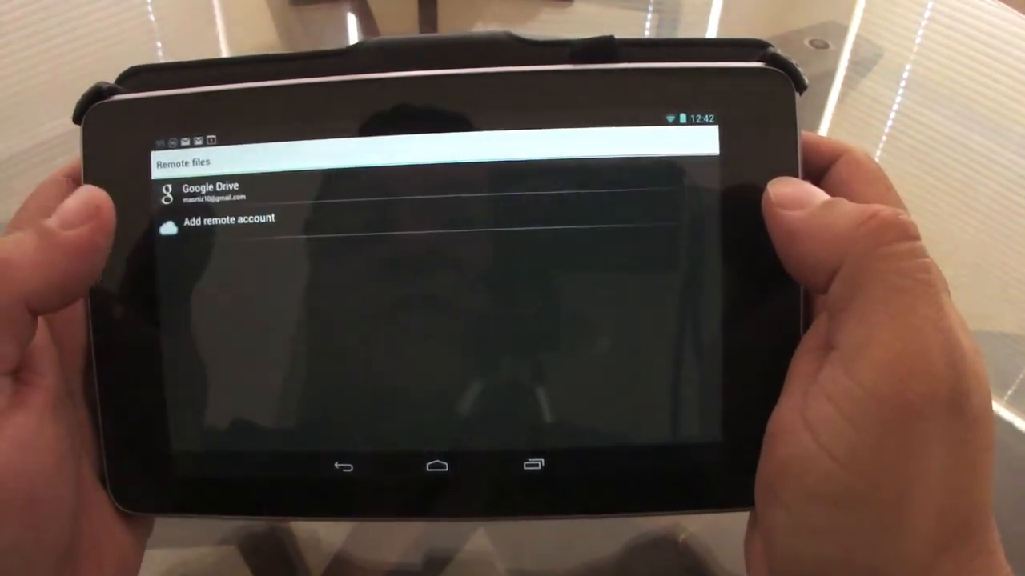